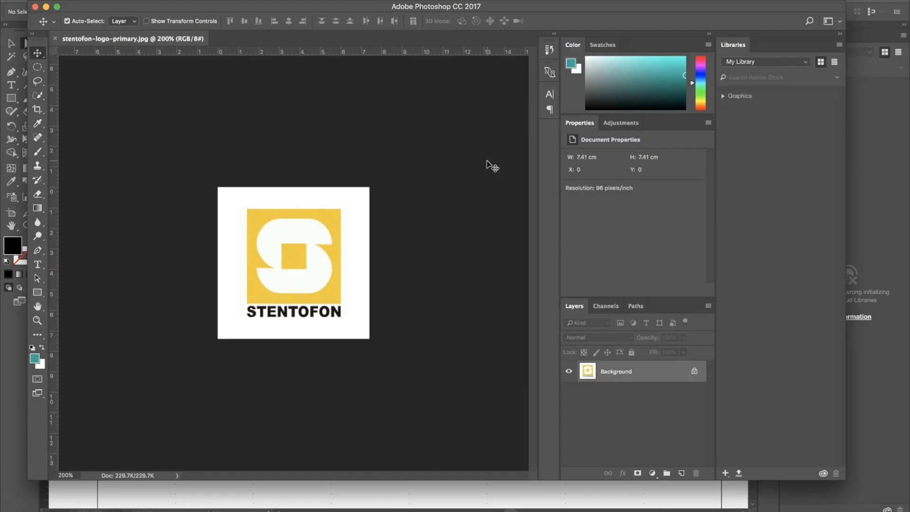
mouse_move(391, 148)
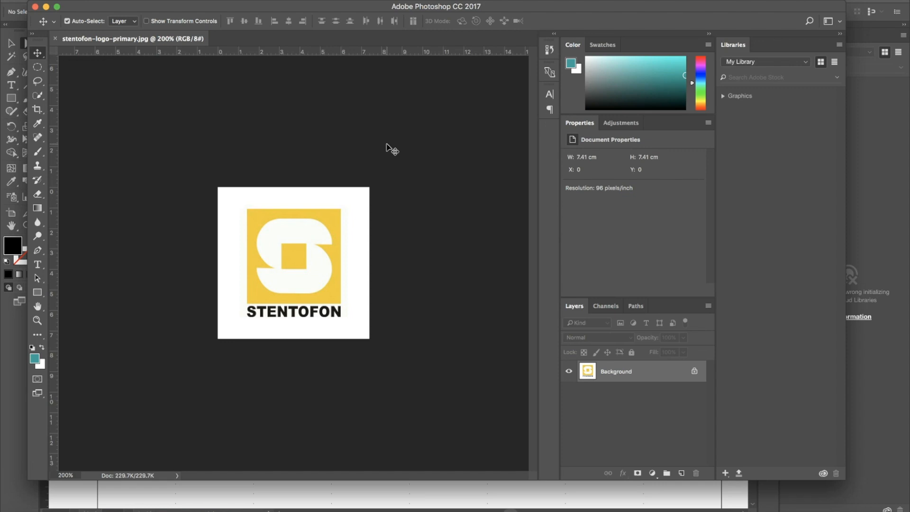
mouse_move(319, 149)
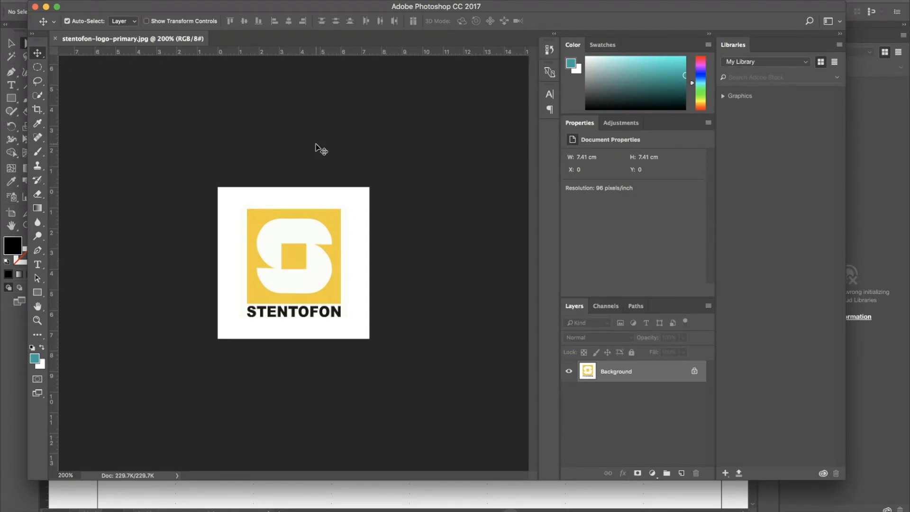
mouse_move(325, 161)
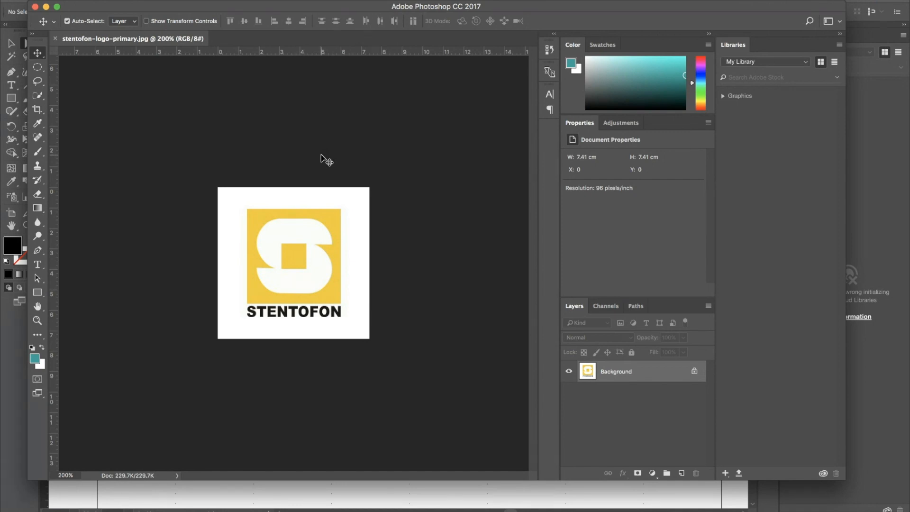
mouse_move(289, 135)
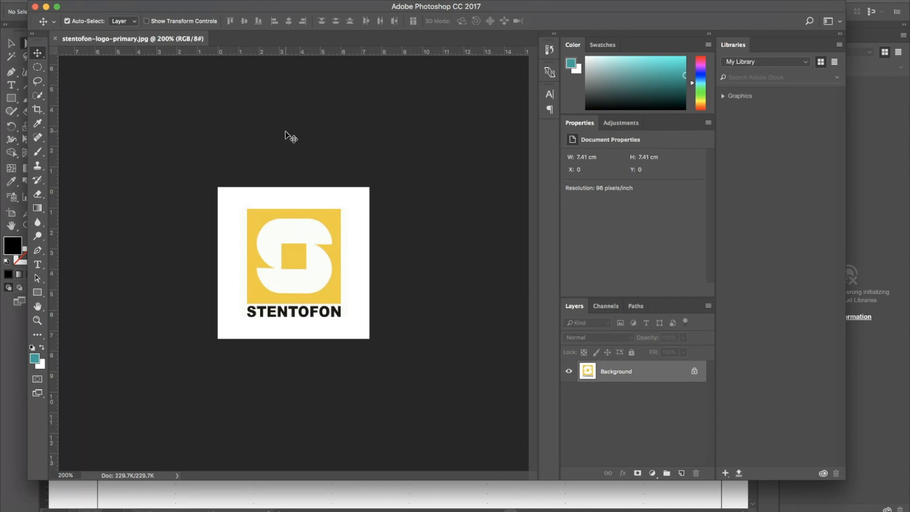
mouse_move(74, 52)
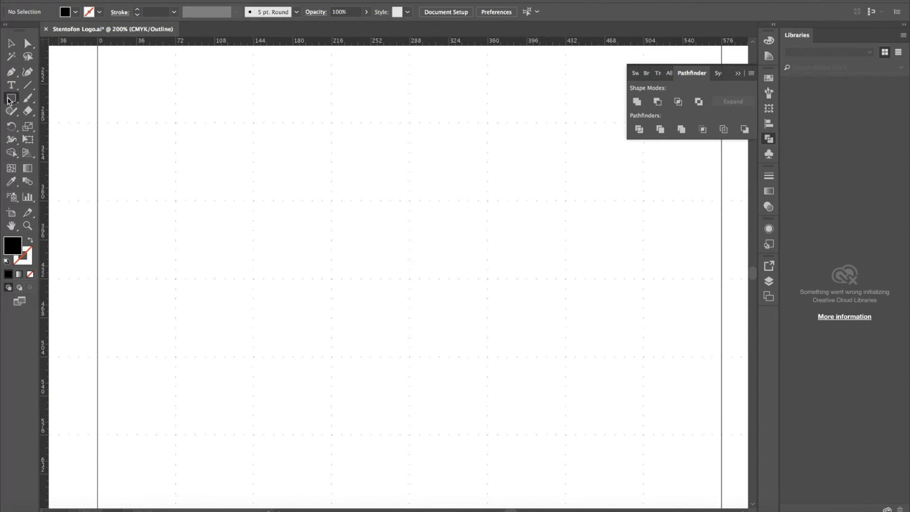
- With the Ellipse tool in Preview, draw a 144 pt circle and copy it into a 2×2 overlap
click(11, 97)
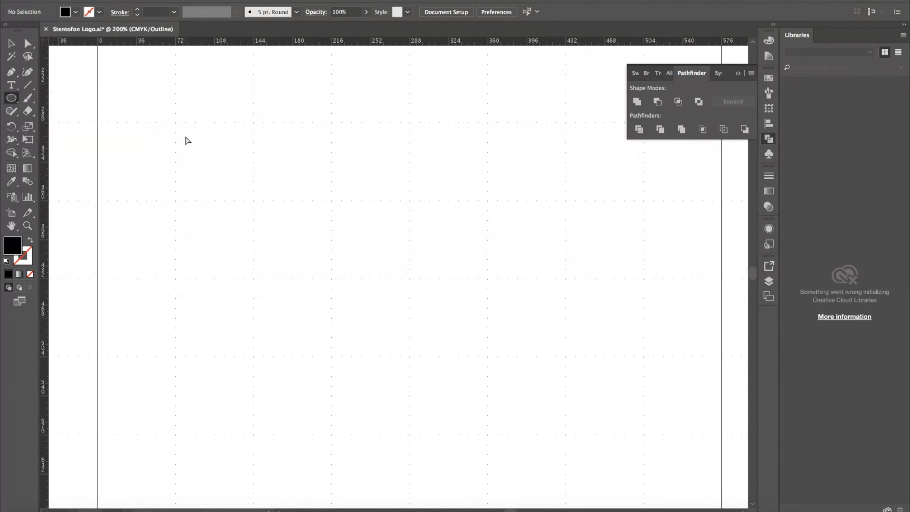
key(ctrl+y)
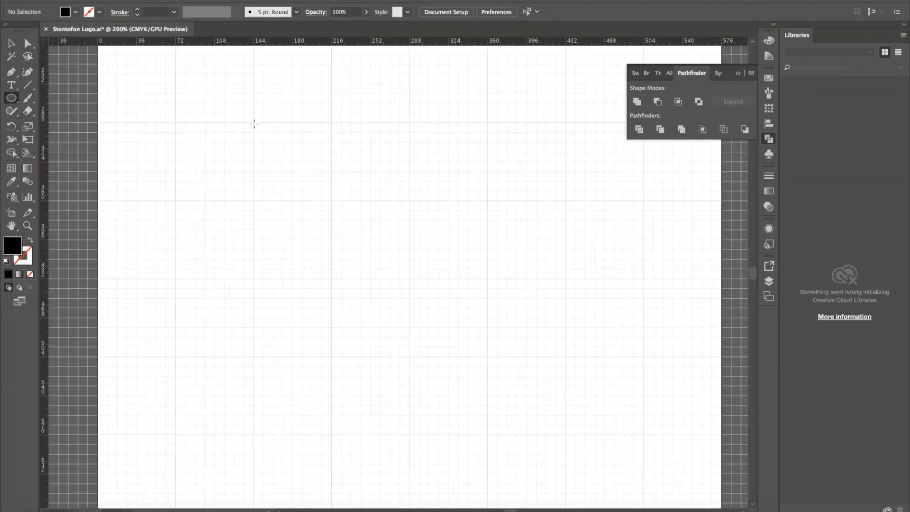
drag(254, 123, 312, 174)
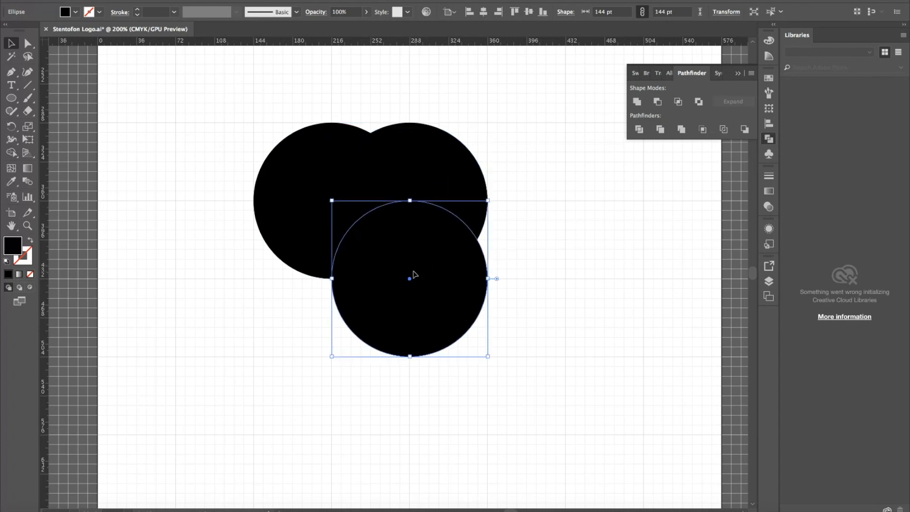
drag(412, 276, 345, 285)
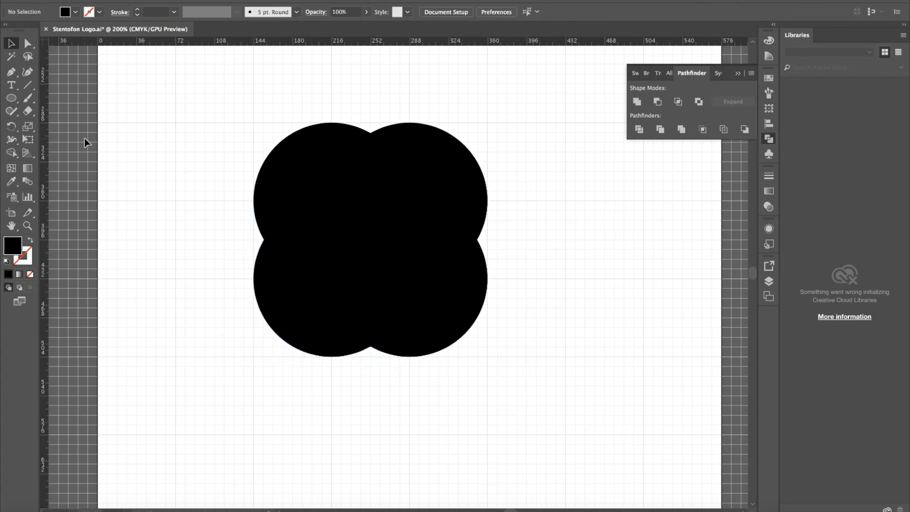
click(12, 97)
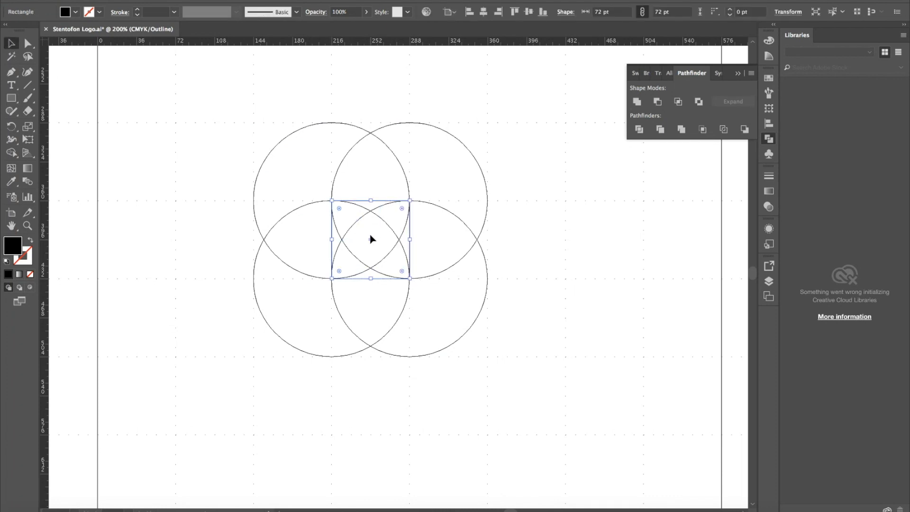
- Select the circles and central 72 pt square and bring up the Pathfinder panel menu
drag(371, 239, 371, 162)
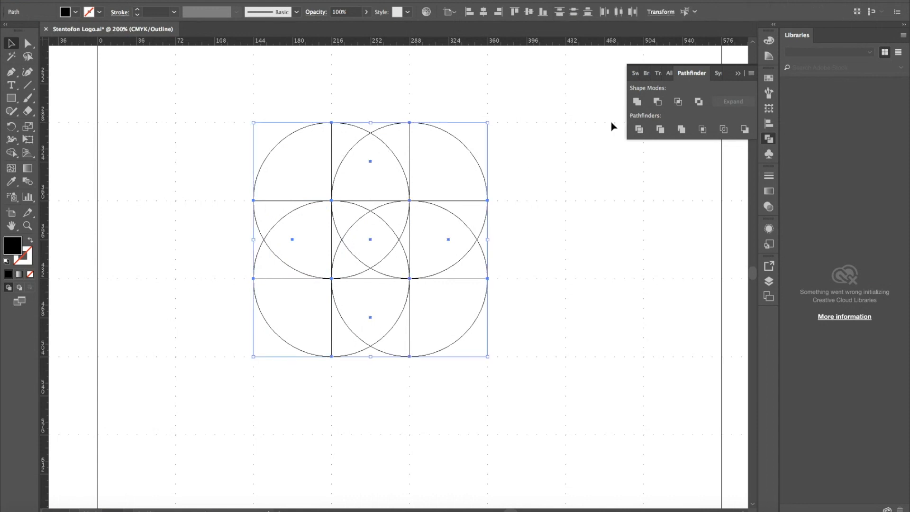
click(738, 73)
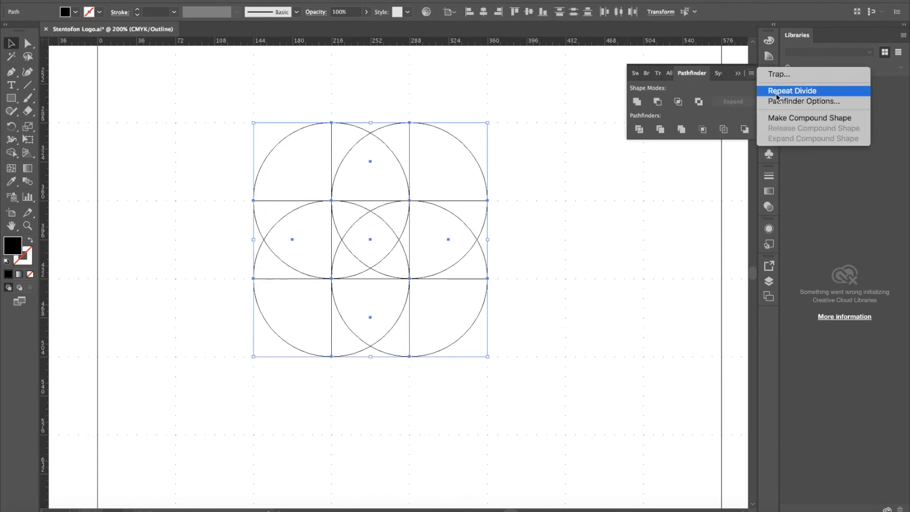
- Accept Pathfinder Options with 0.028 pt precision and Remove Redundant Points checked
click(803, 101)
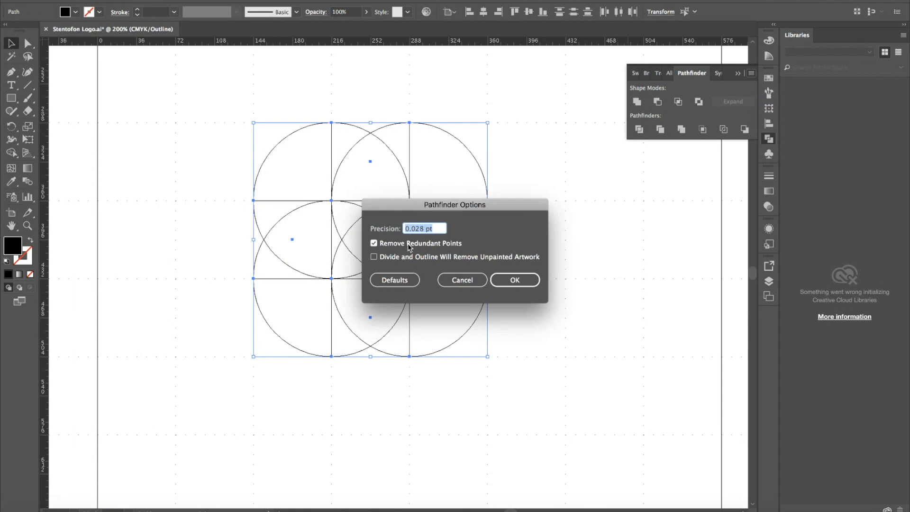
click(513, 280)
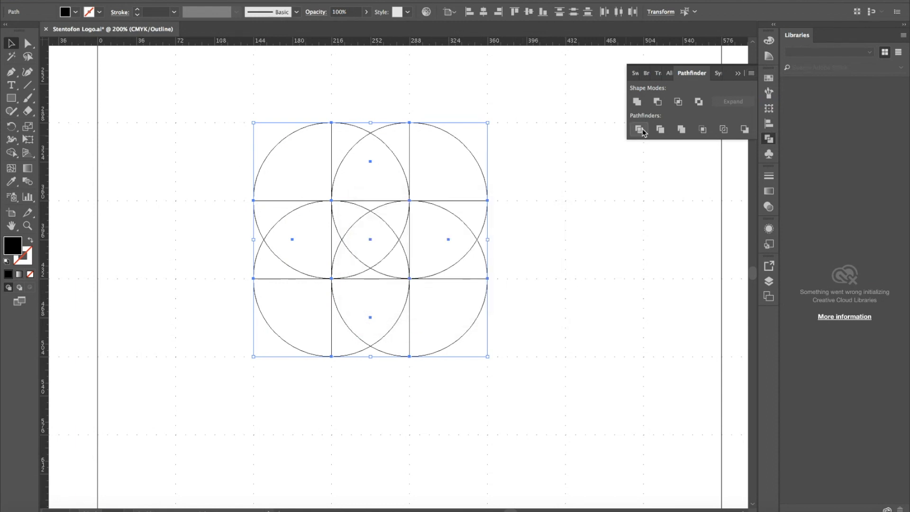
- Divide the shapes, delete the unneeded pieces and Unite the rest into a solid S
click(638, 129)
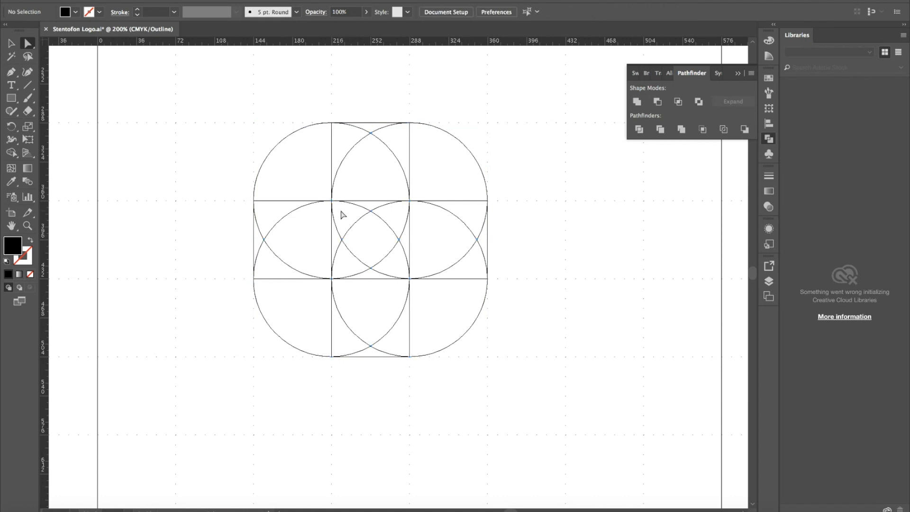
drag(337, 207, 407, 278)
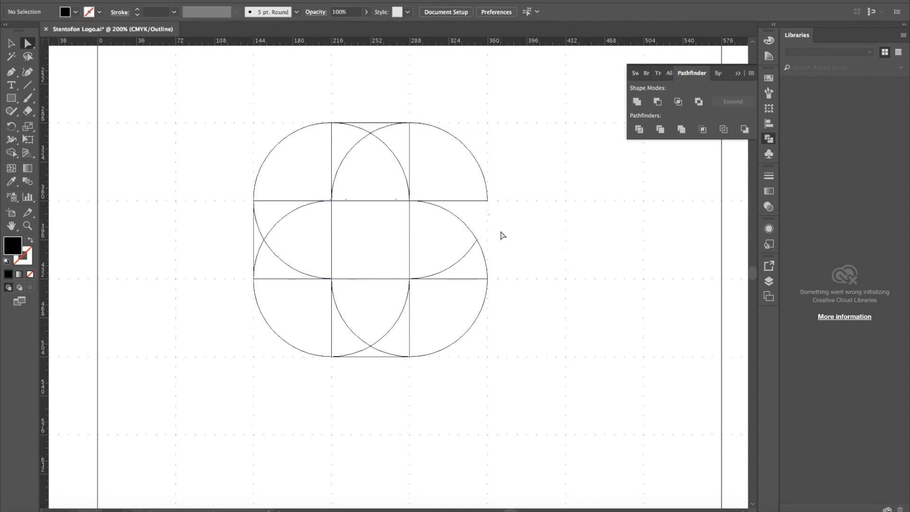
click(254, 265)
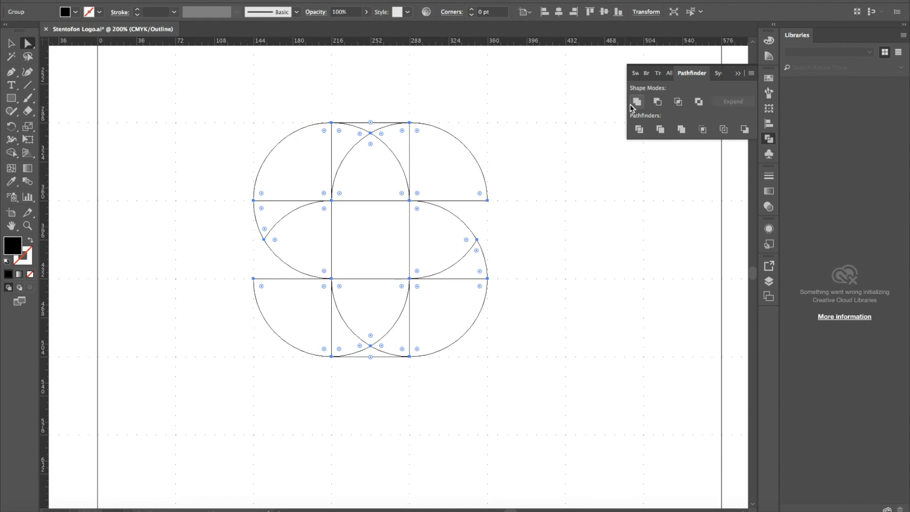
click(637, 101)
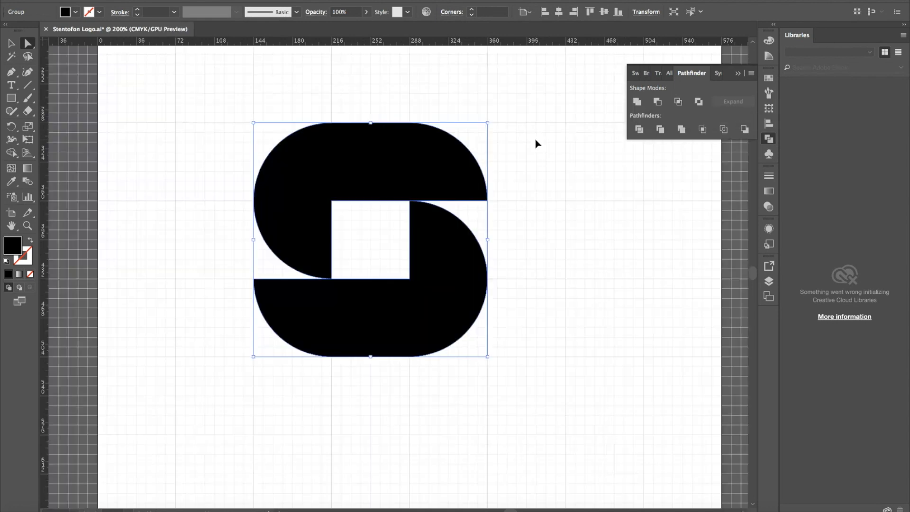